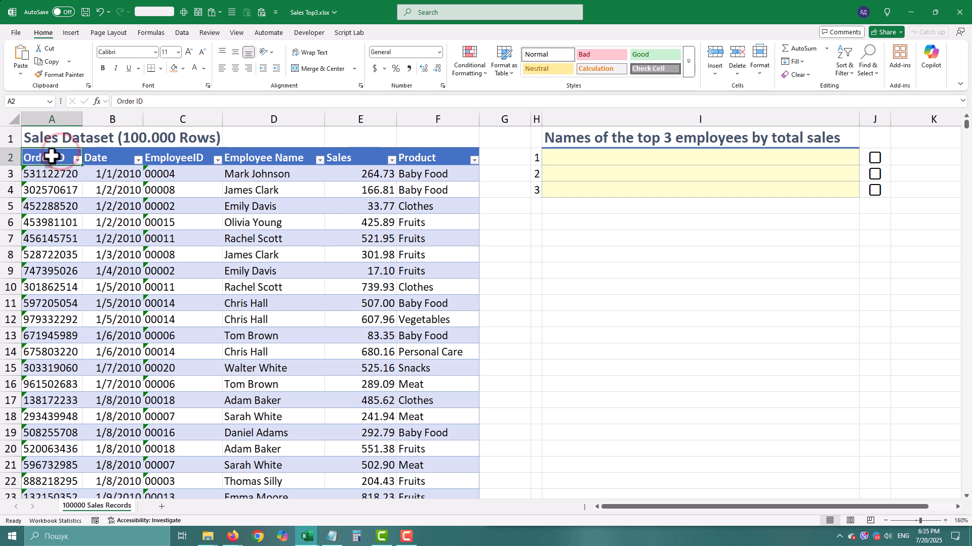
# Insert a PivotTable from the sales table onto a new worksheet.
pyautogui.click(51, 158)
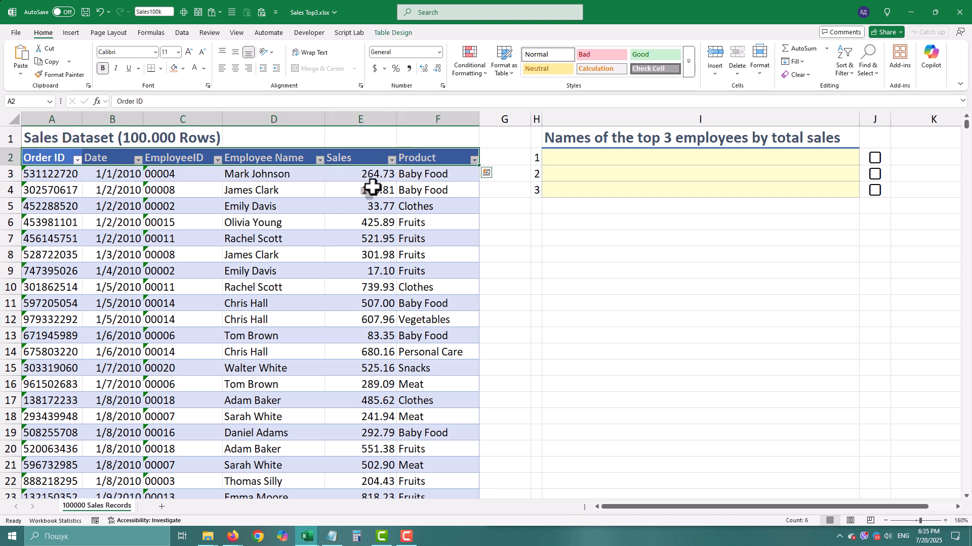
pyautogui.scroll(-3)
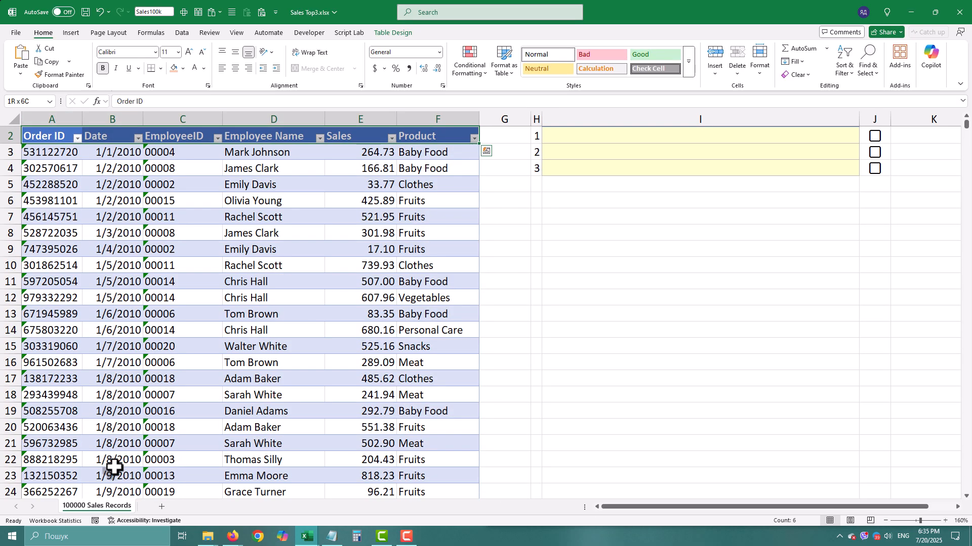
pyautogui.moveTo(53, 150)
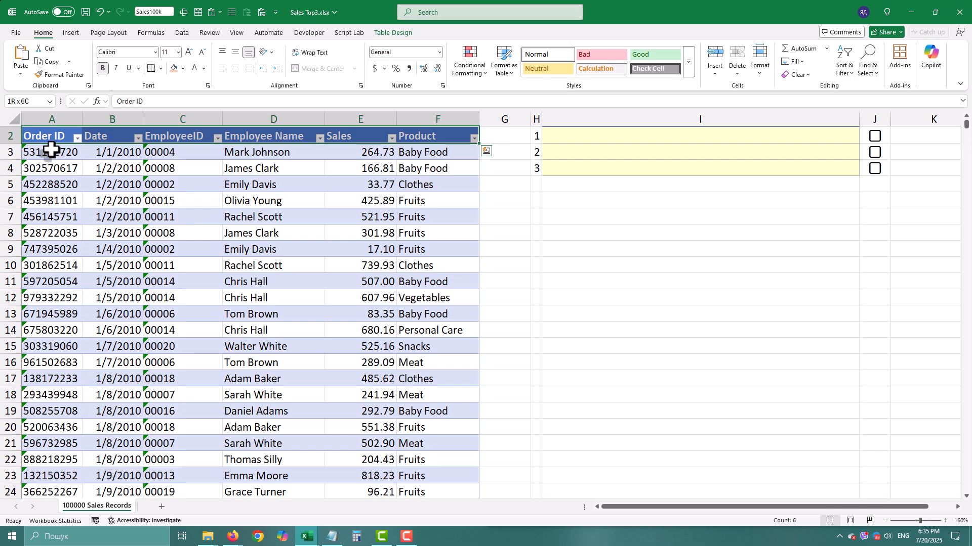
pyautogui.click(181, 135)
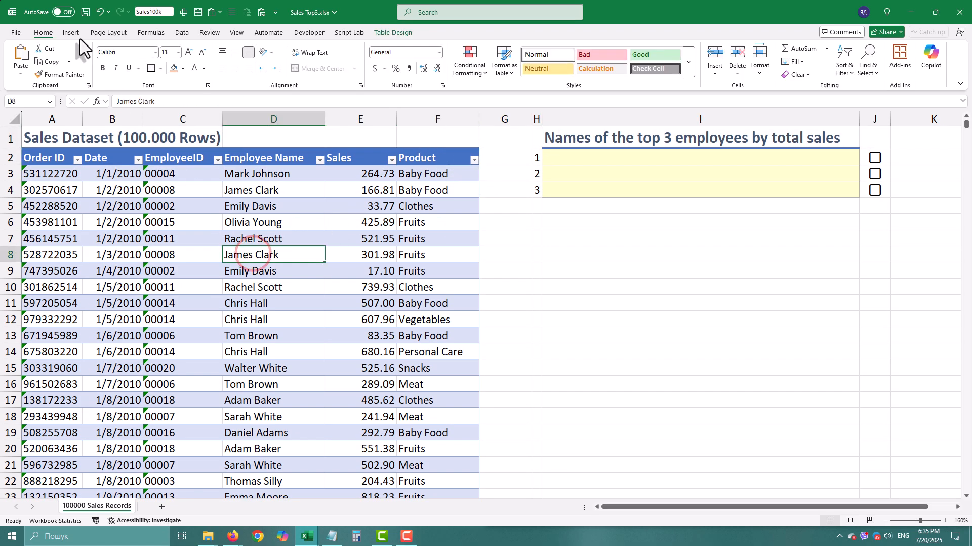
pyautogui.click(20, 58)
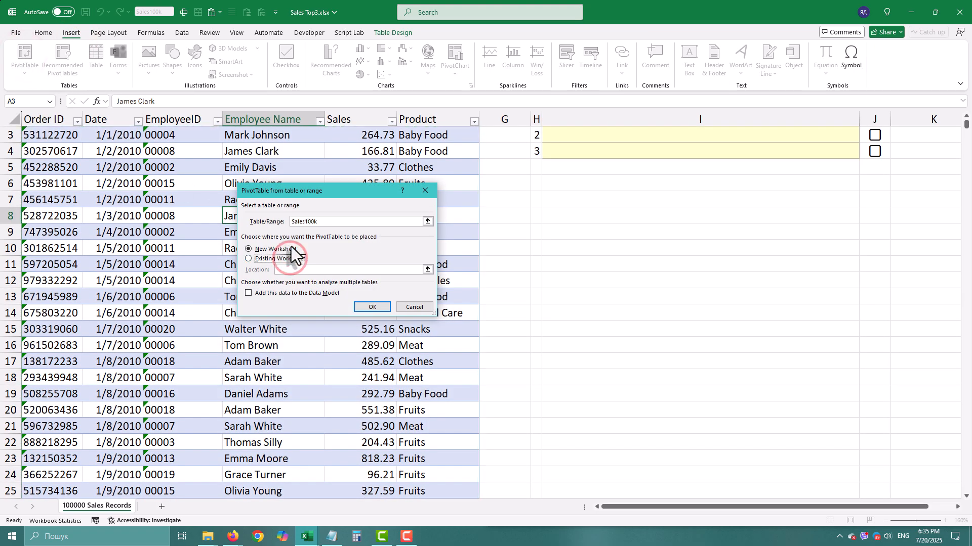
pyautogui.click(371, 307)
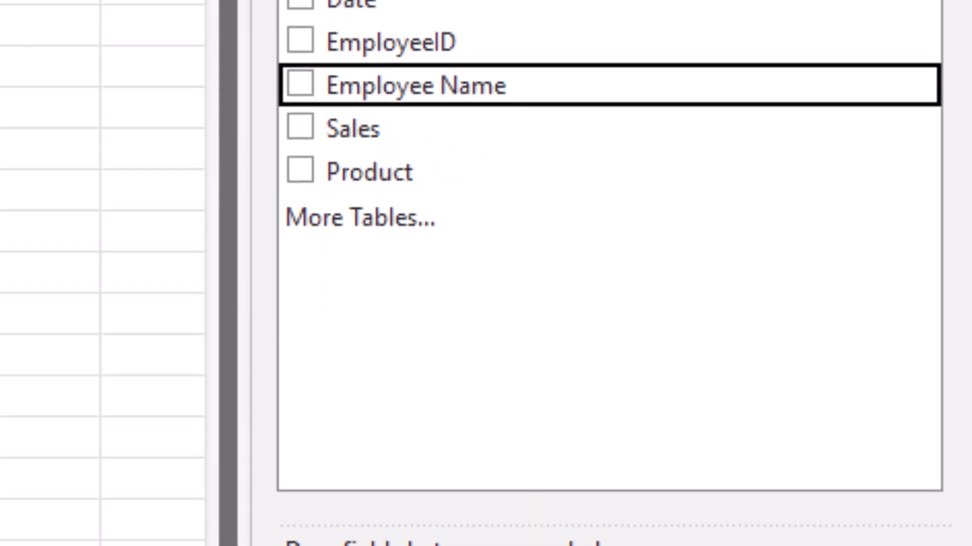
# Add Employee Name and Sales, sort by Sum of Sales descending and copy the top three names.
pyautogui.click(300, 85)
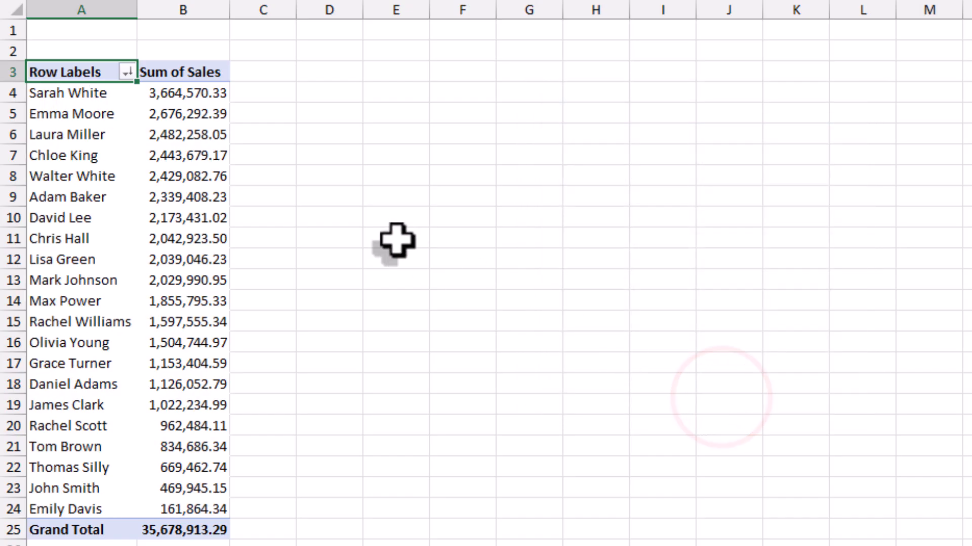
pyautogui.rightClick(71, 113)
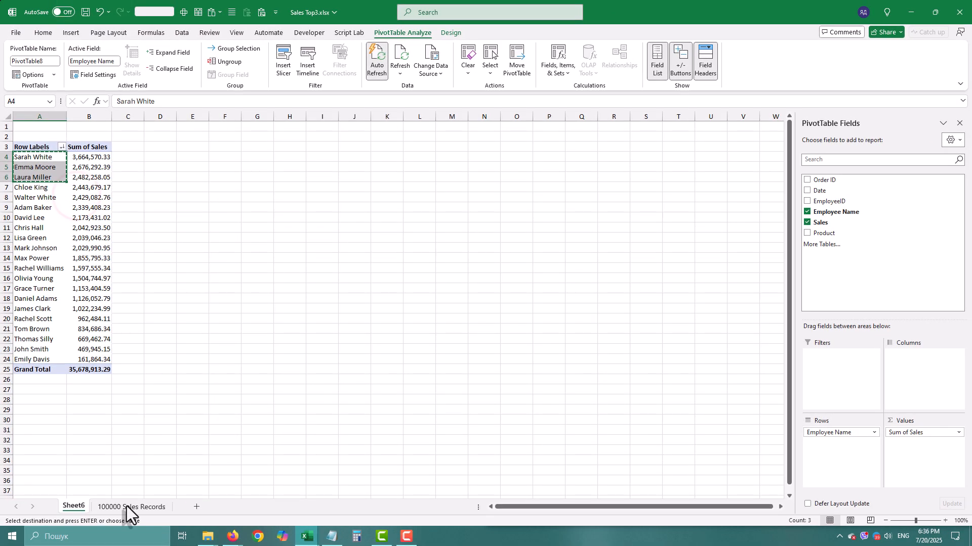
# Paste Sarah White, Emma Moore and Laura Miller into the answer cells on 100000 Sales Records.
pyautogui.click(132, 506)
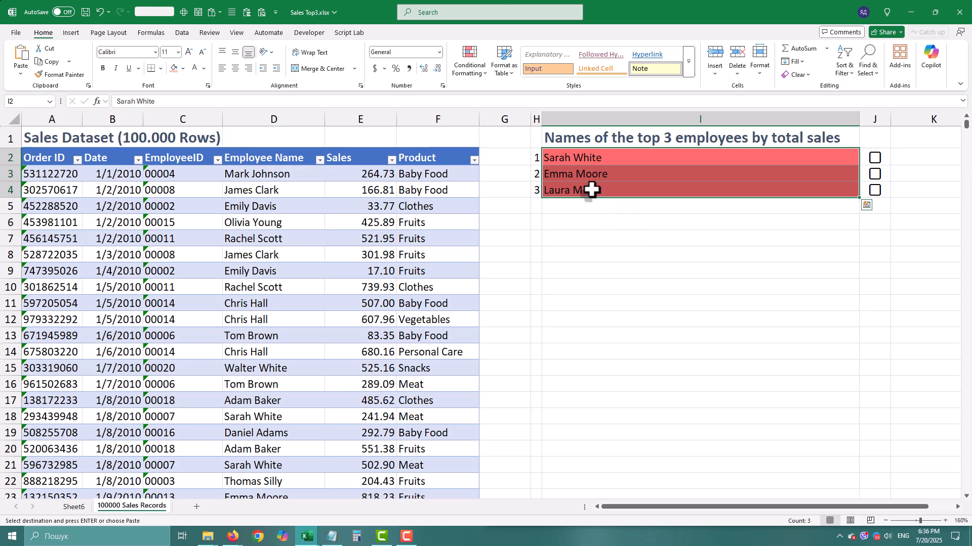
pyautogui.moveTo(595, 199)
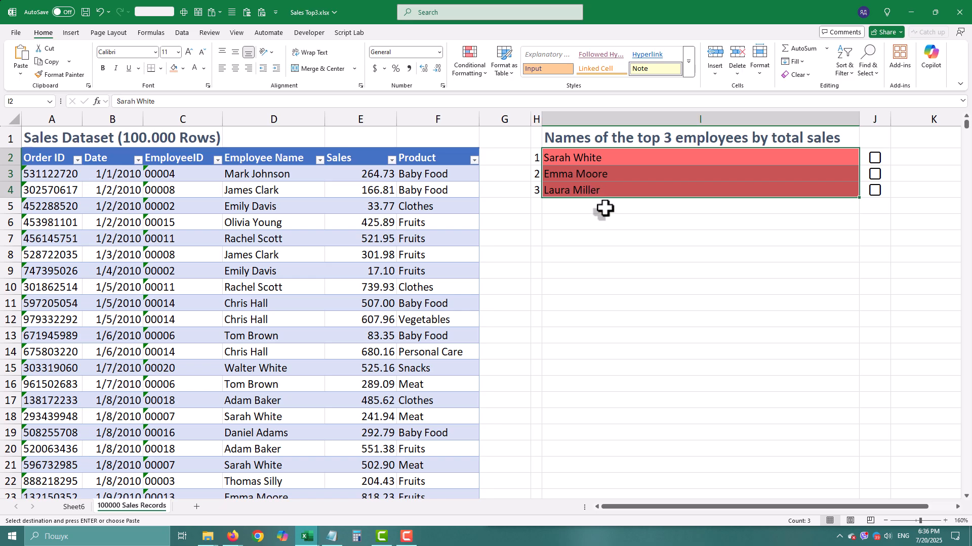
pyautogui.moveTo(612, 221)
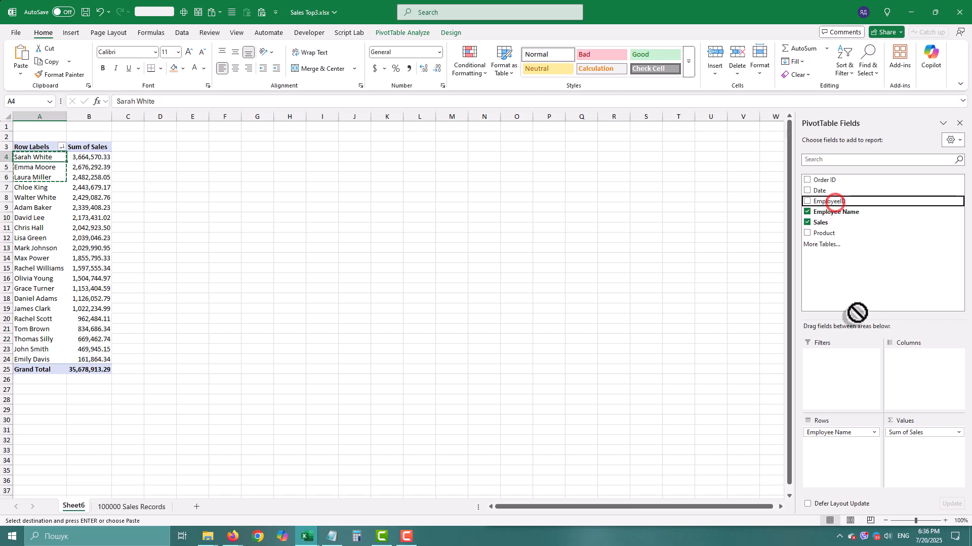
# Add EmployeeID beneath Employee Name in the pivot rows and turn off EmployeeID subtotals.
pyautogui.moveTo(827, 200); pyautogui.dragTo(861, 432)
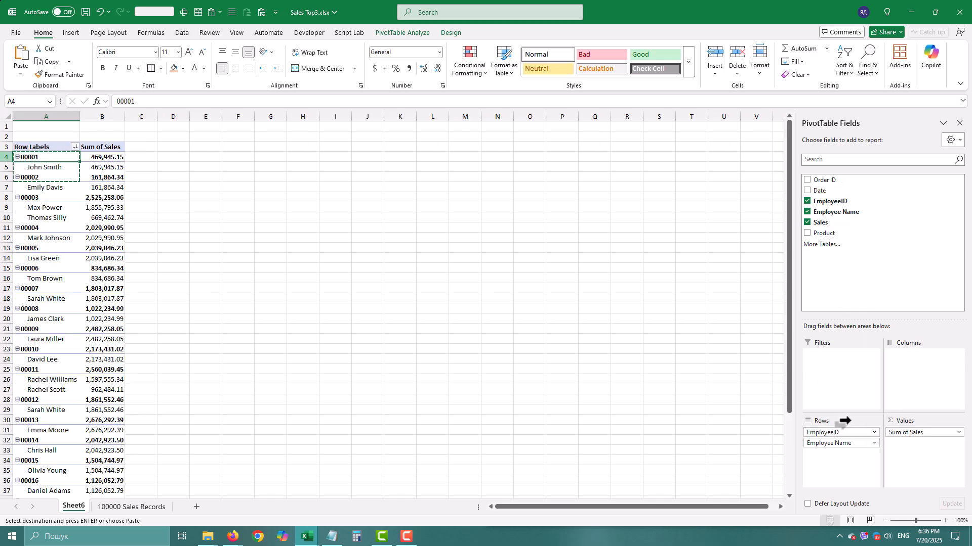
pyautogui.click(449, 32)
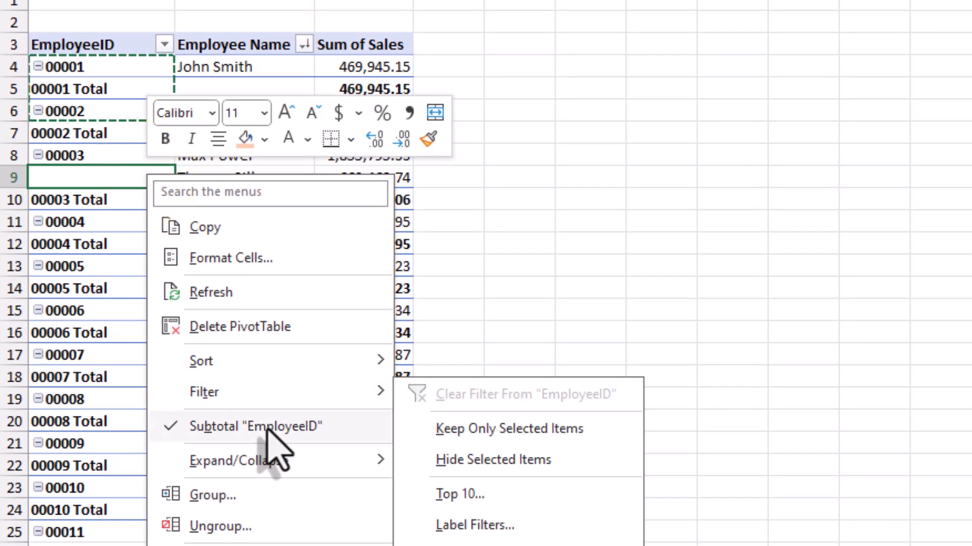
pyautogui.click(255, 426)
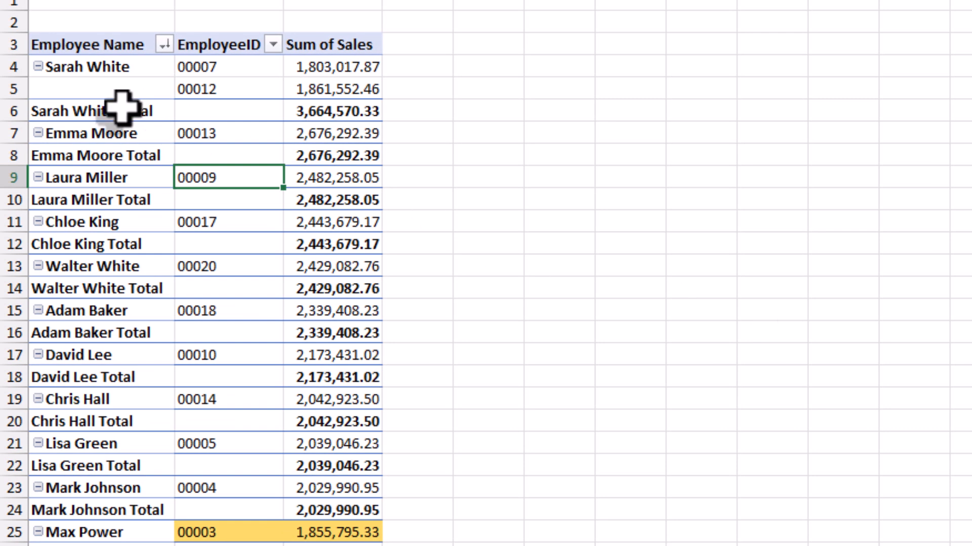
pyautogui.rightClick(93, 111)
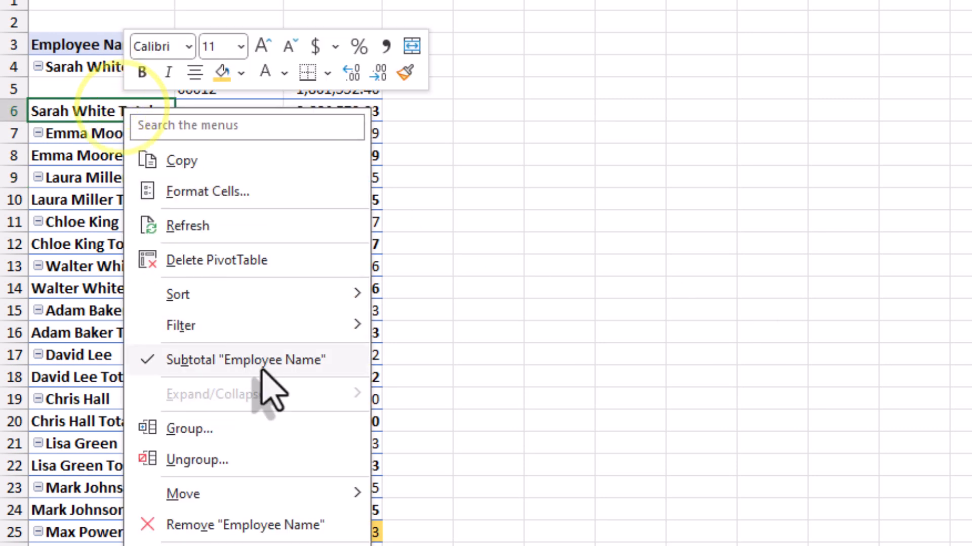
pyautogui.click(245, 359)
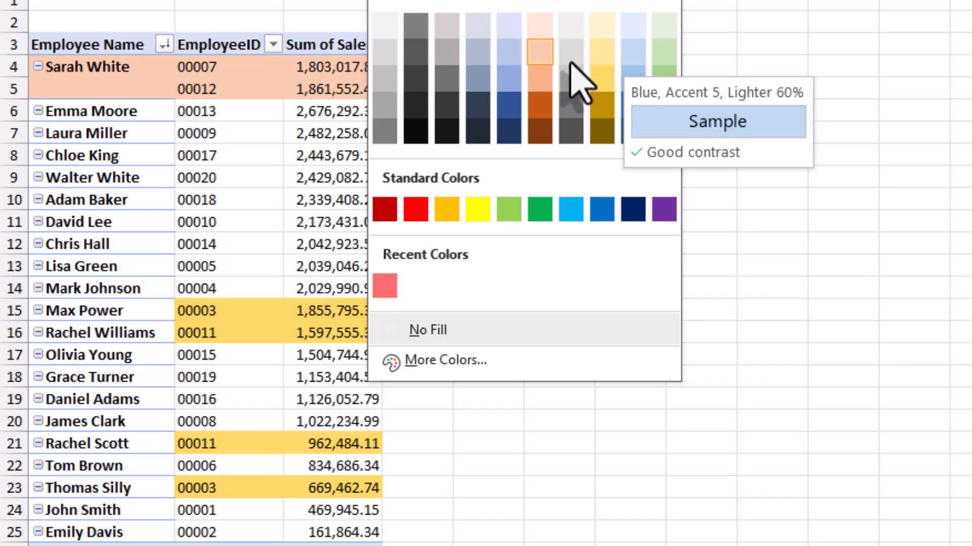
pyautogui.click(539, 52)
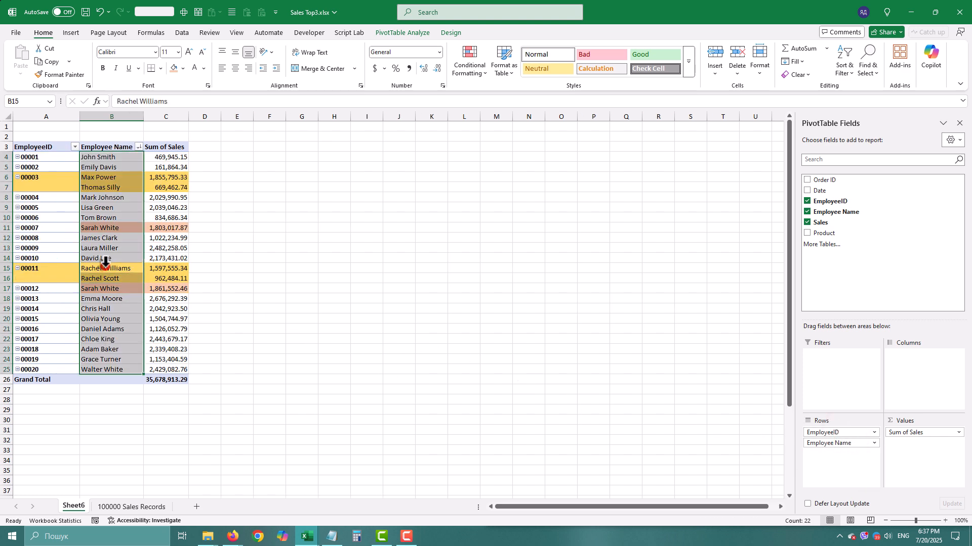
pyautogui.click(112, 279)
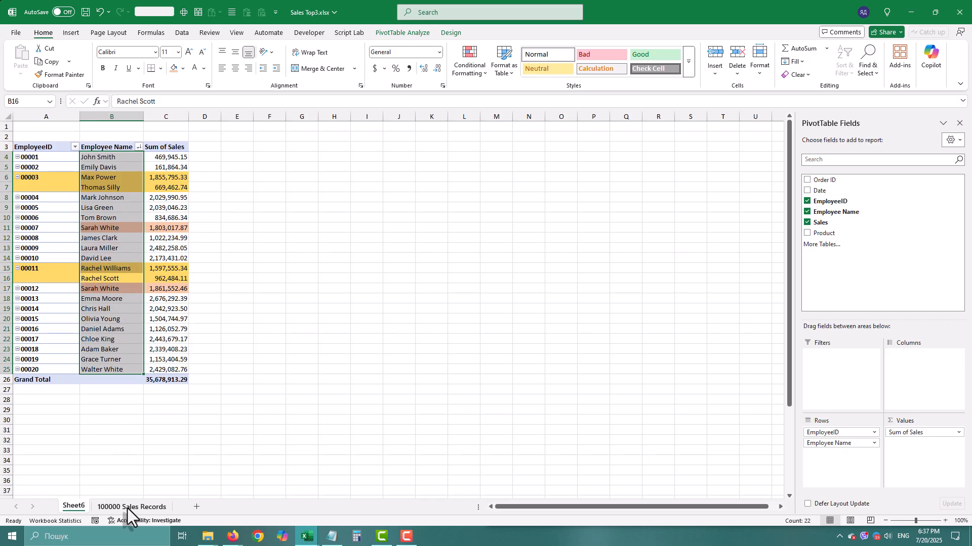
# Load the sales table on 100000 Sales Records into Power Query via Data > From Table/Range.
pyautogui.click(130, 507)
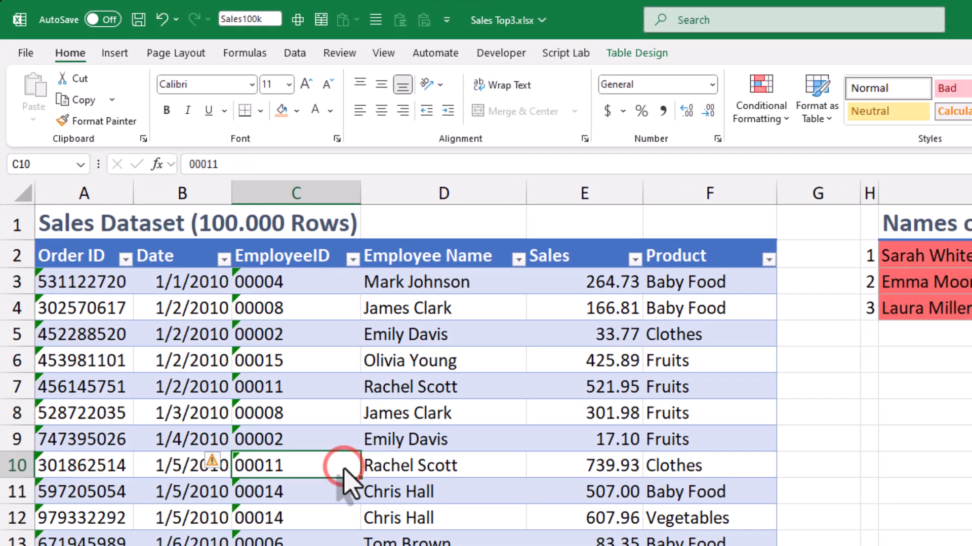
pyautogui.click(295, 52)
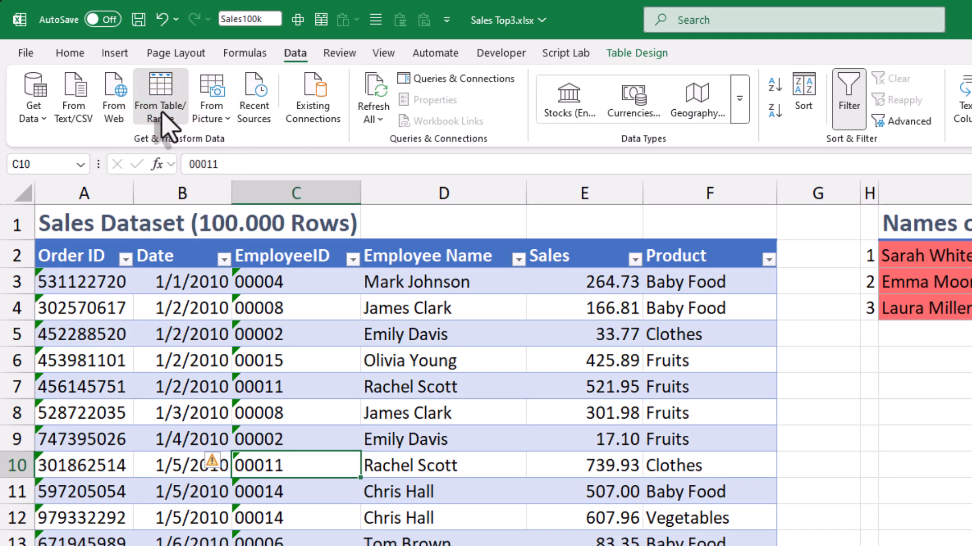
pyautogui.click(160, 96)
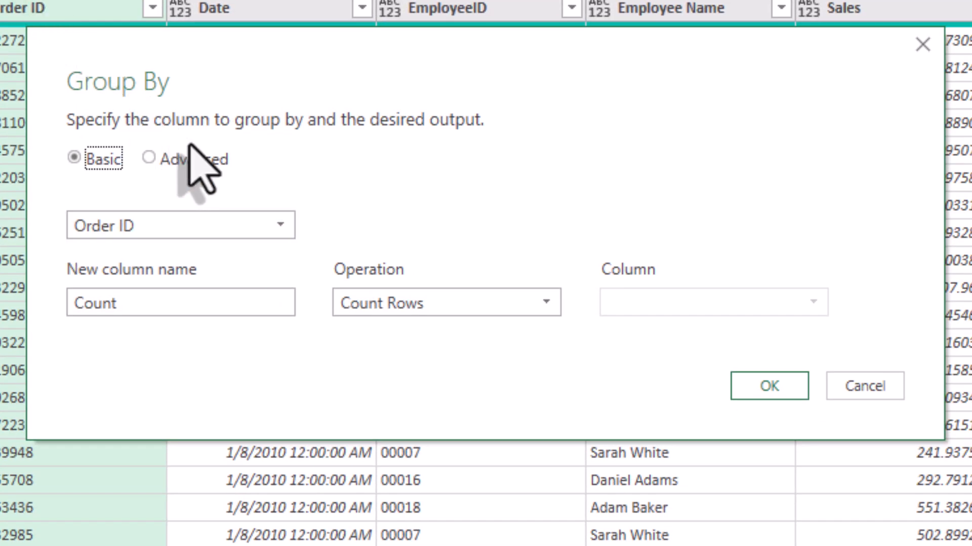
# Group by EmployeeID with the All Rows operation under a renamed column and confirm.
pyautogui.click(180, 225)
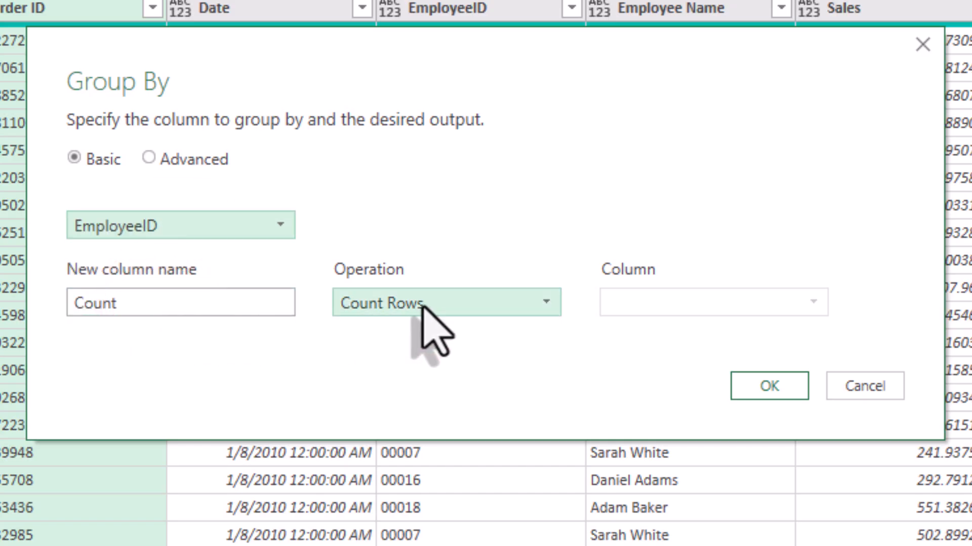
pyautogui.click(445, 303)
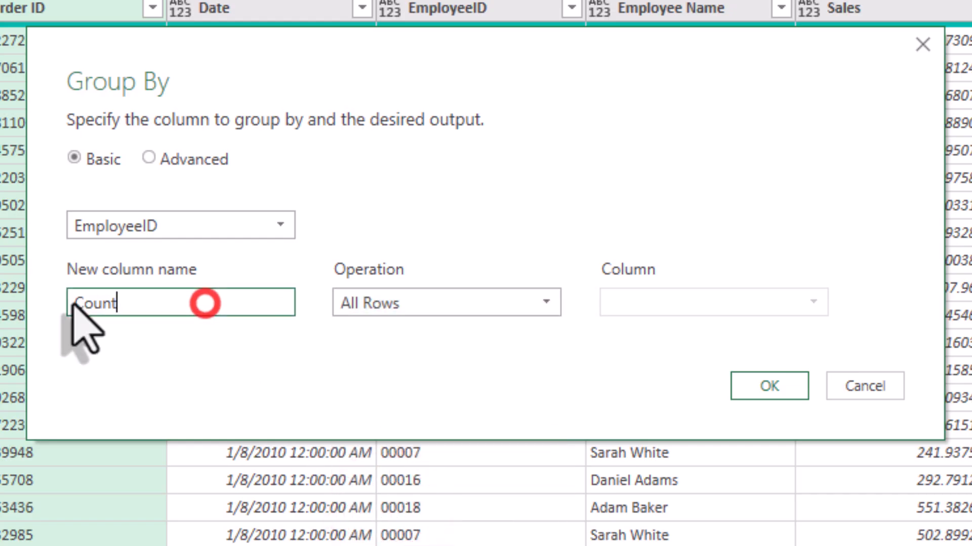
pyautogui.doubleClick(93, 302)
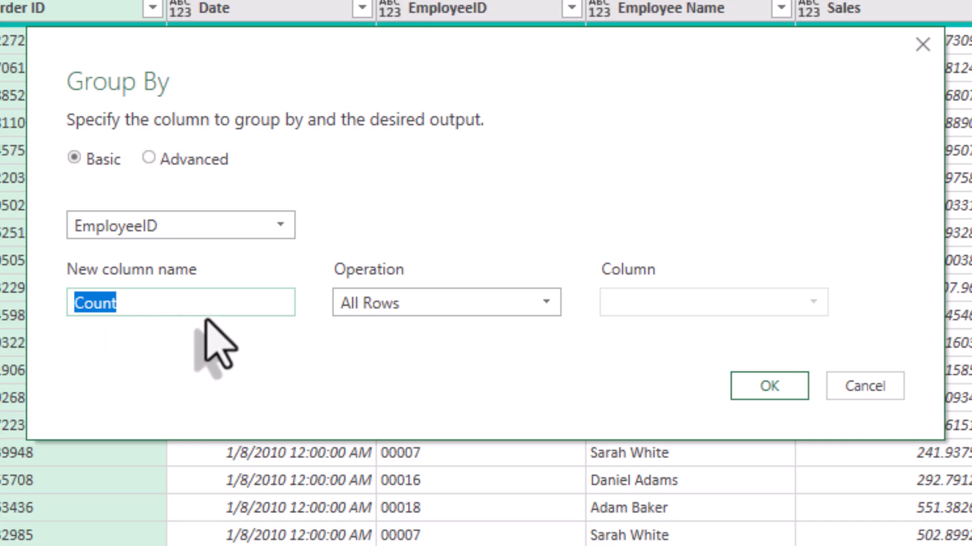
pyautogui.click(768, 386)
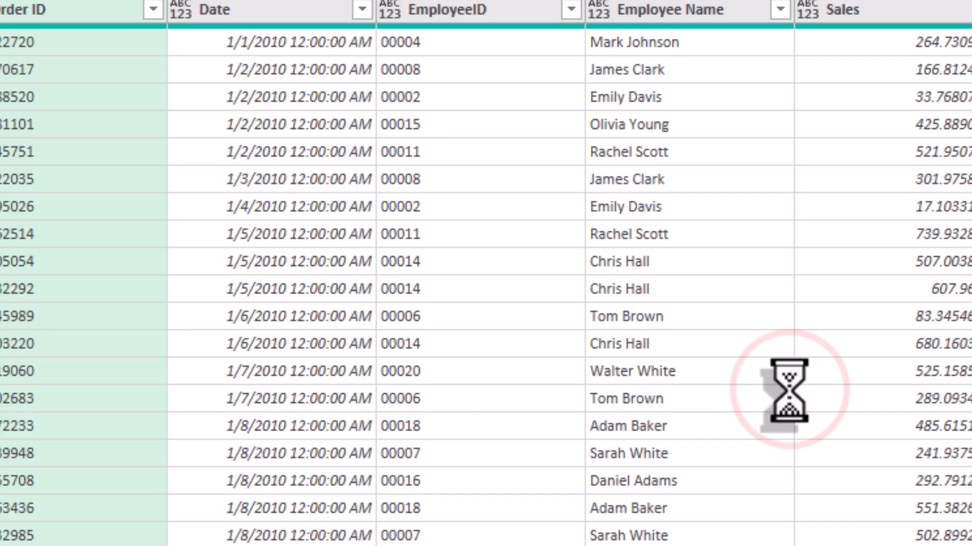
# Preview the nested tables for 00004 and 00008 and expand the full grouping formula.
pyautogui.click(26, 88)
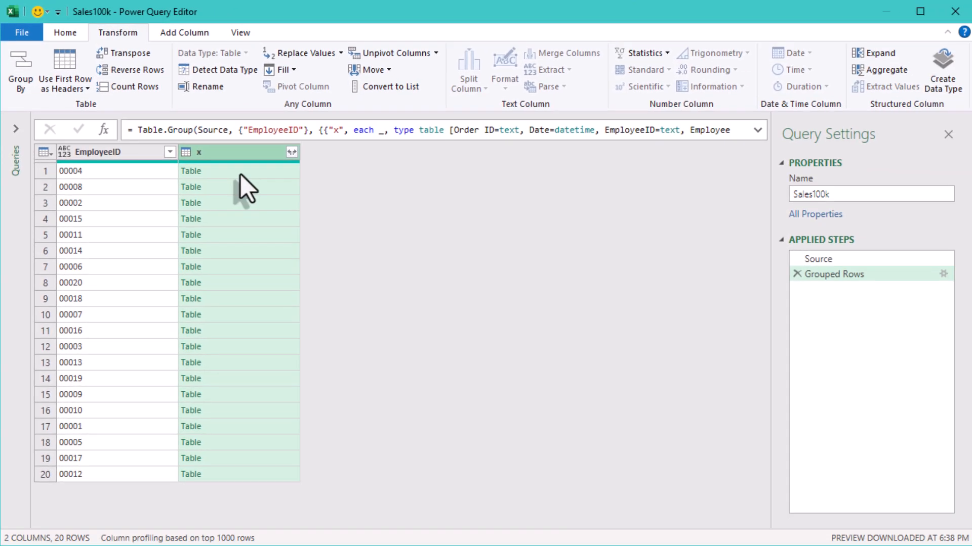
pyautogui.click(216, 171)
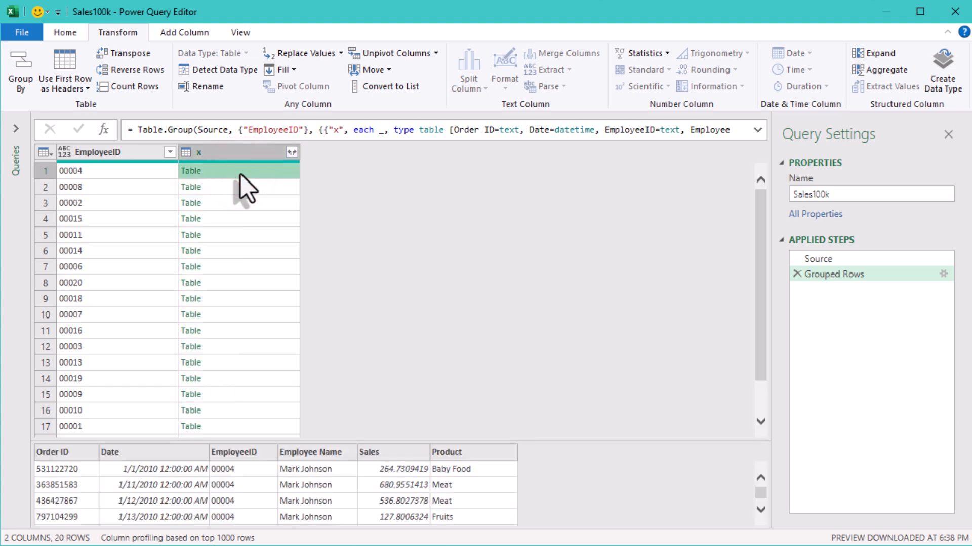
pyautogui.moveTo(233, 201)
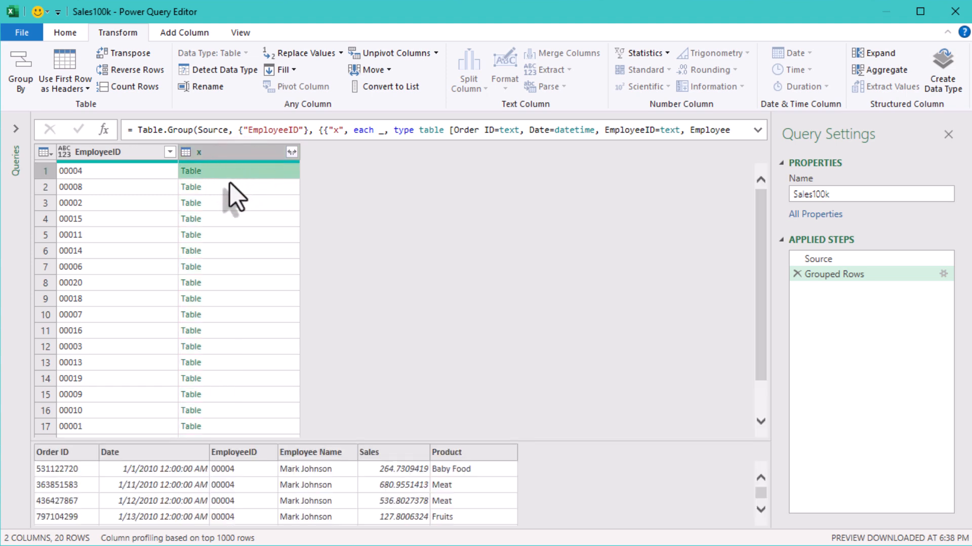
pyautogui.click(225, 186)
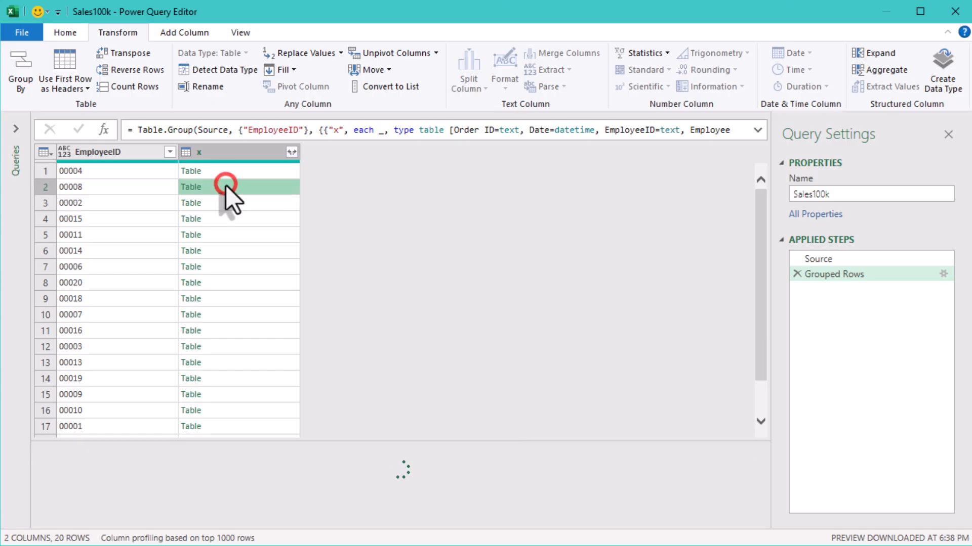
pyautogui.click(225, 186)
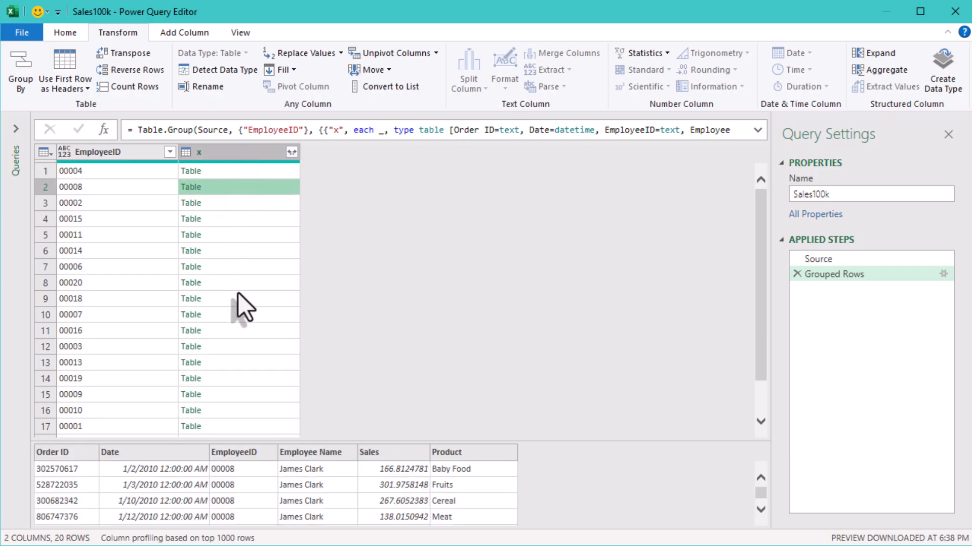
pyautogui.click(236, 171)
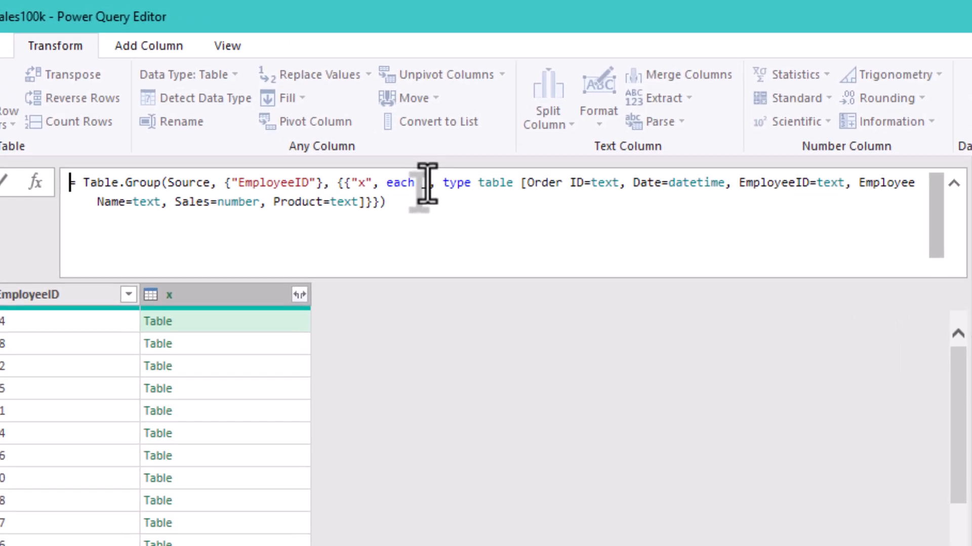
# Replace the type table spec with Table.Sort(_,{"Date", Order.Descending}) in the formula.
pyautogui.moveTo(427, 184); pyautogui.dragTo(382, 206)
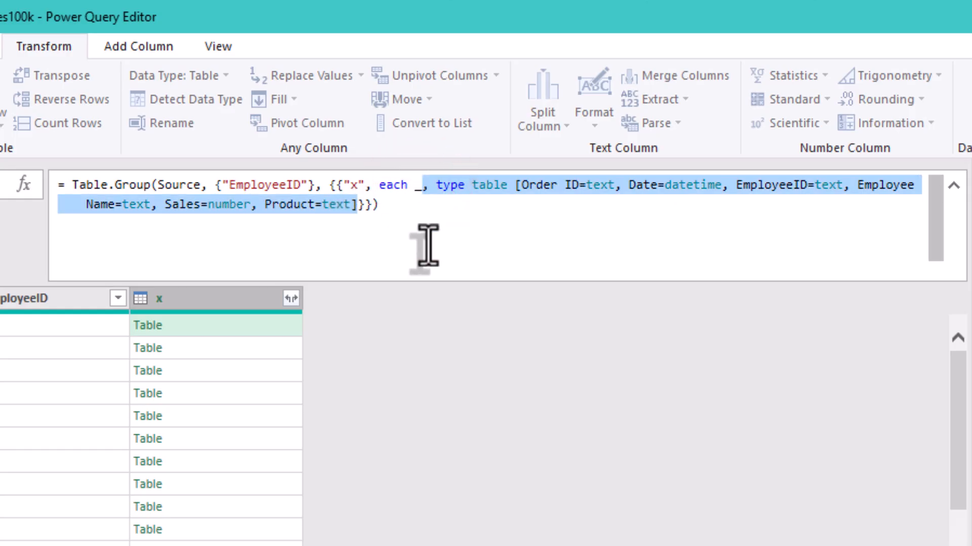
pyautogui.press('Delete')
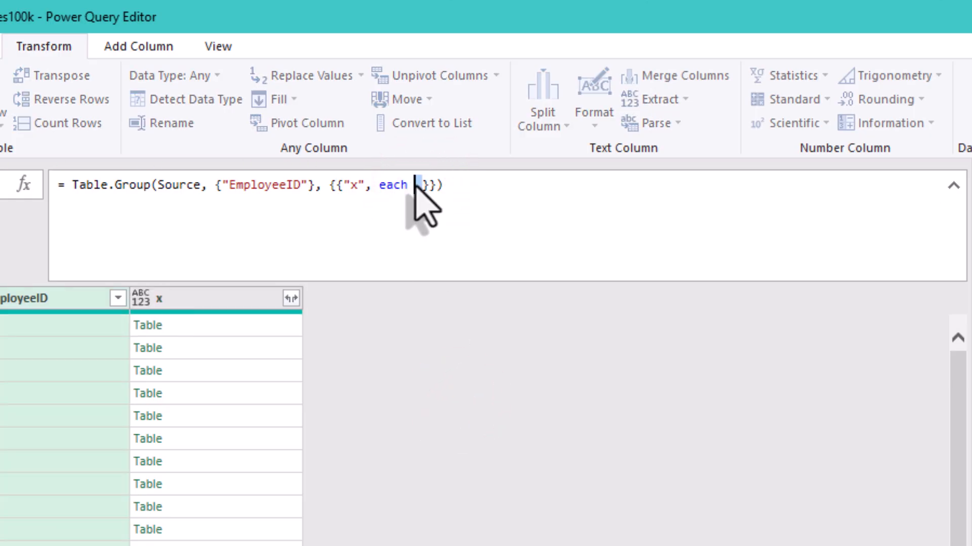
pyautogui.write('_')
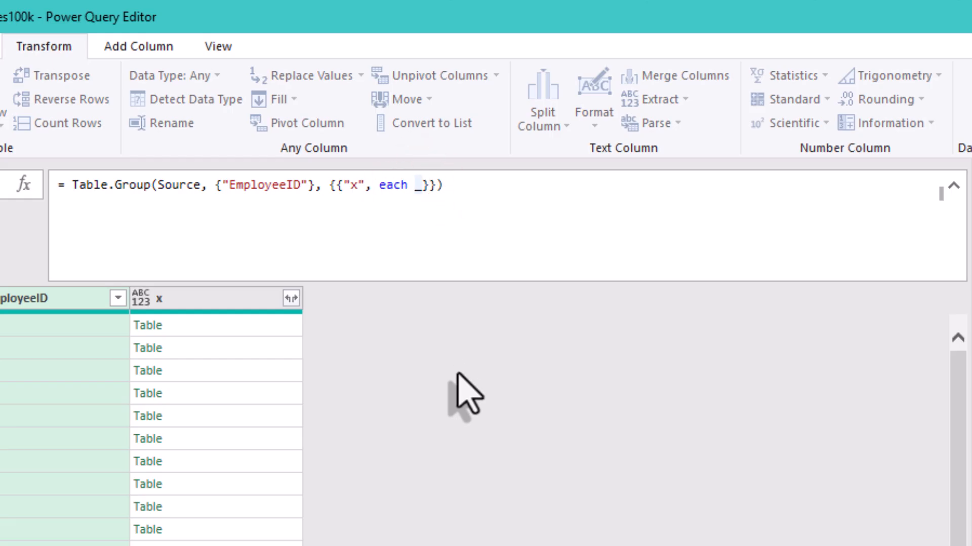
pyautogui.write('Table.Sort(')
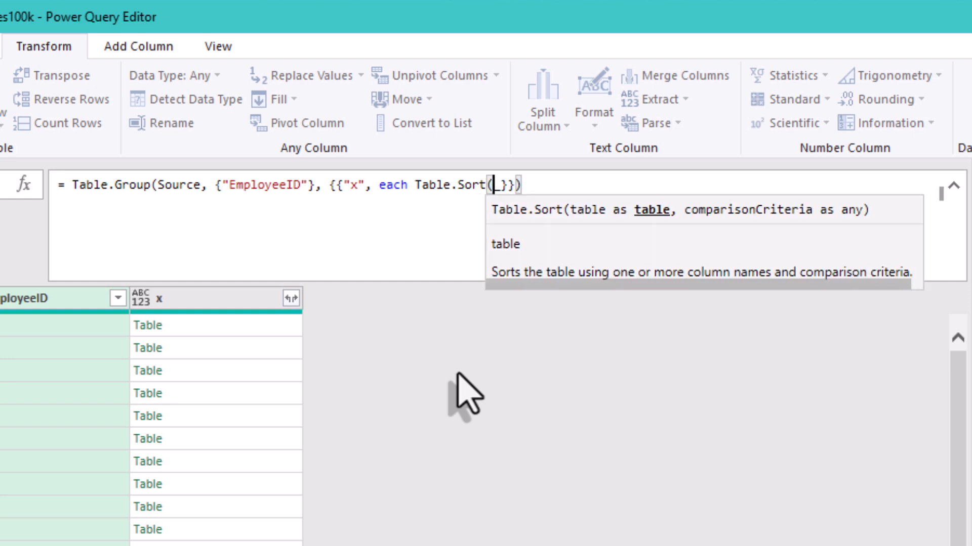
pyautogui.write('_,{}')
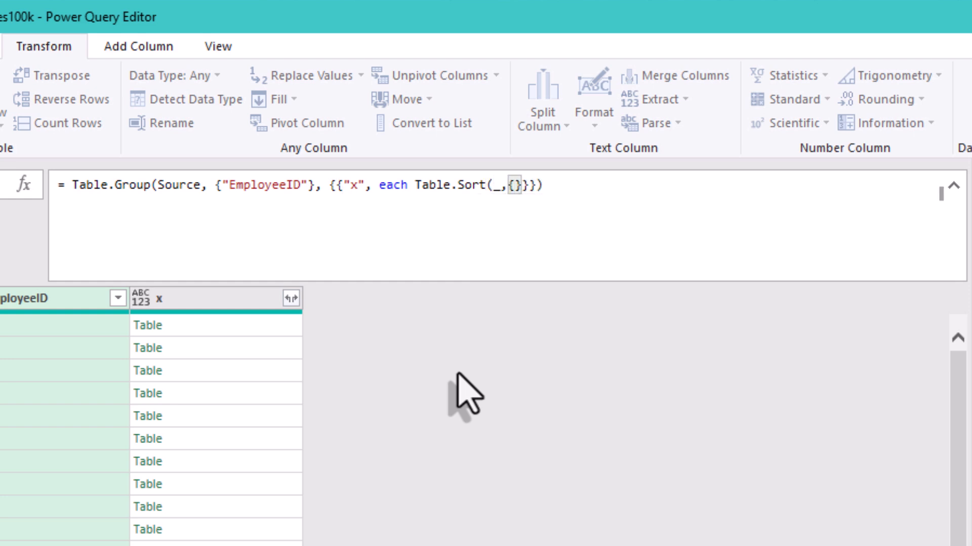
pyautogui.write('"Date",')
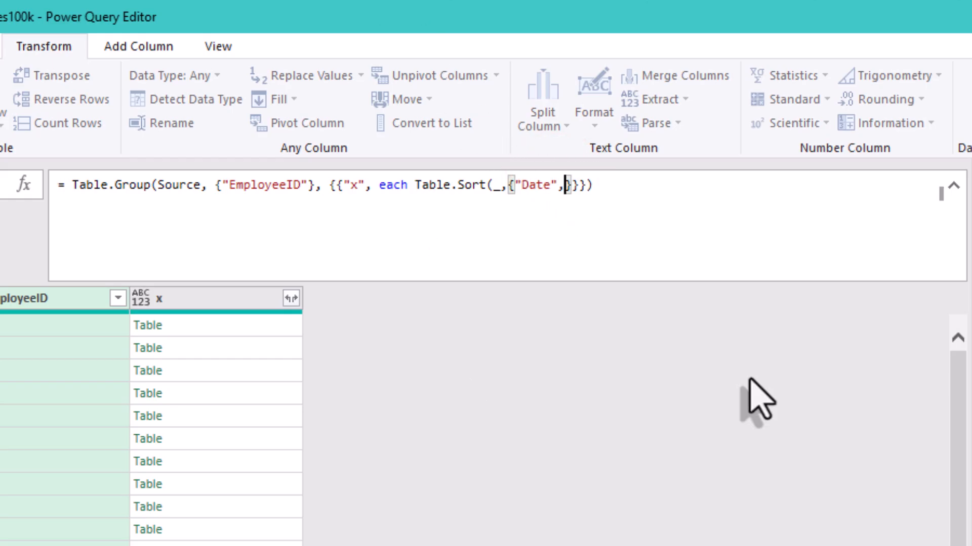
pyautogui.write('Order.Descending')
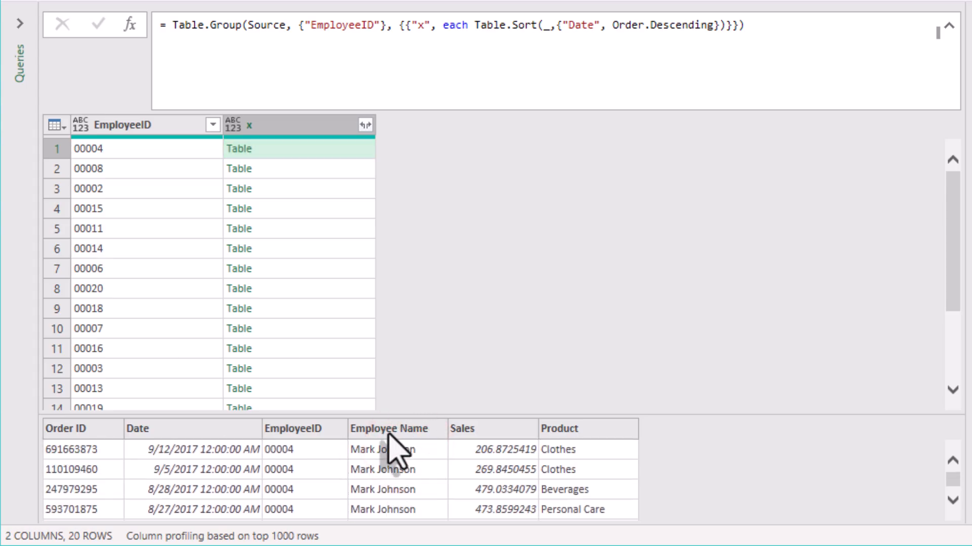
pyautogui.moveTo(473, 29)
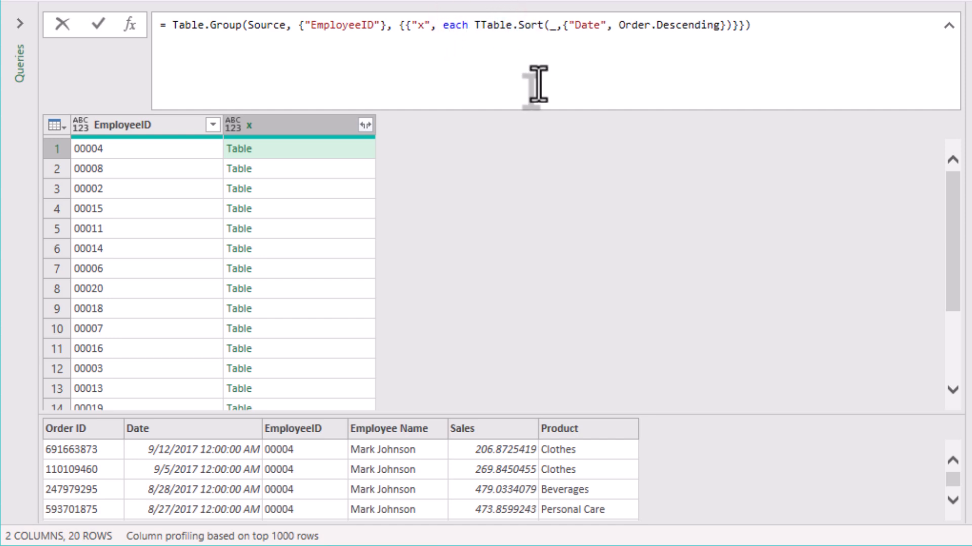
# Wrap Table.Sort in Table.First, preview the latest record and take its [Employee Name].
pyautogui.write('Table.')
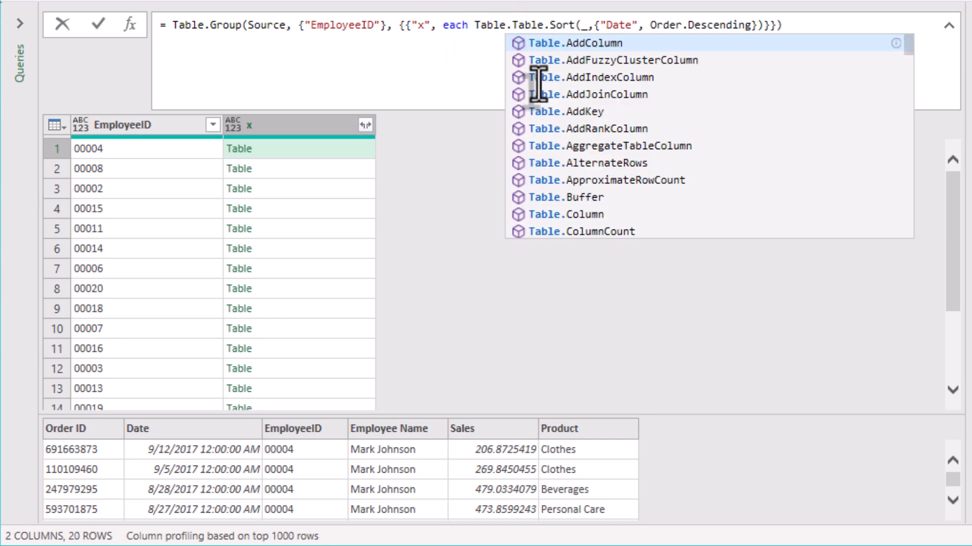
pyautogui.write('First(')
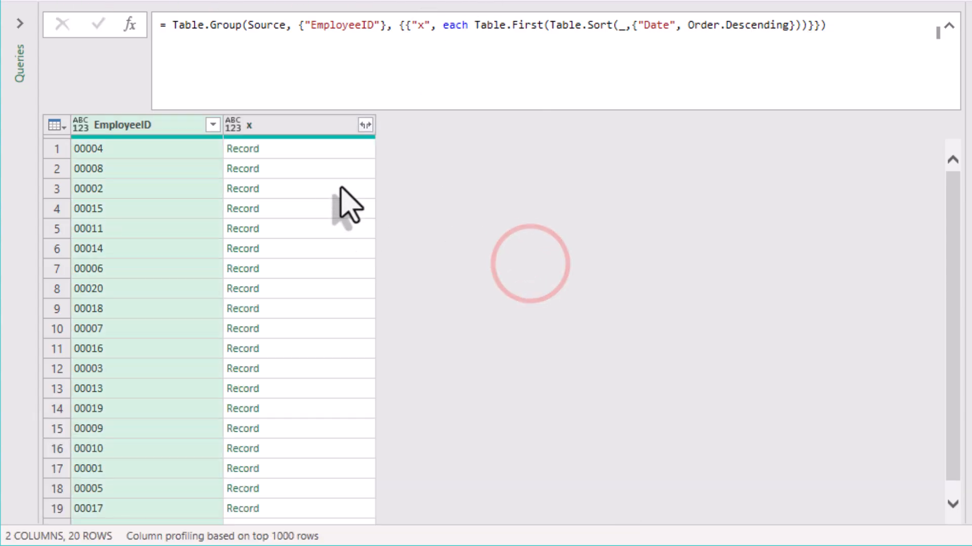
pyautogui.click(266, 147)
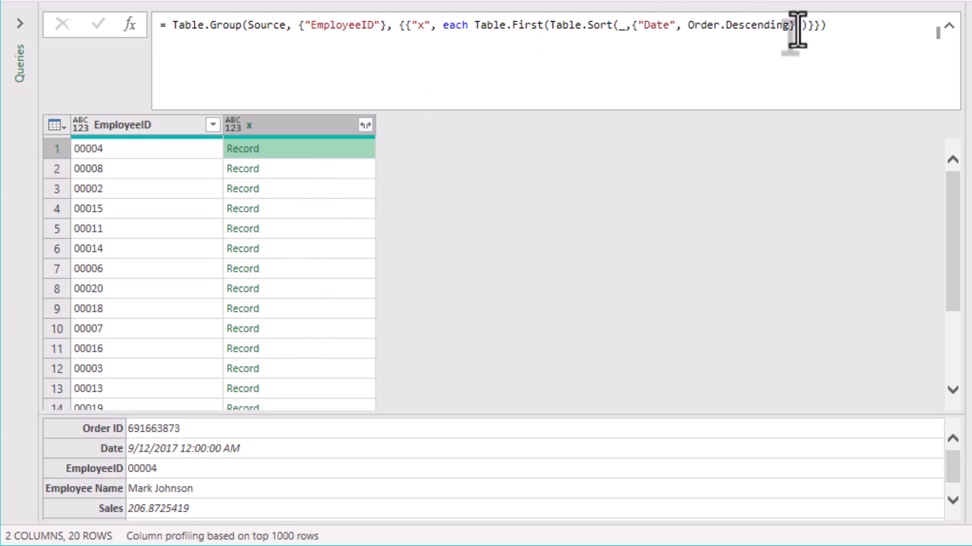
pyautogui.write('[Employee Name]')
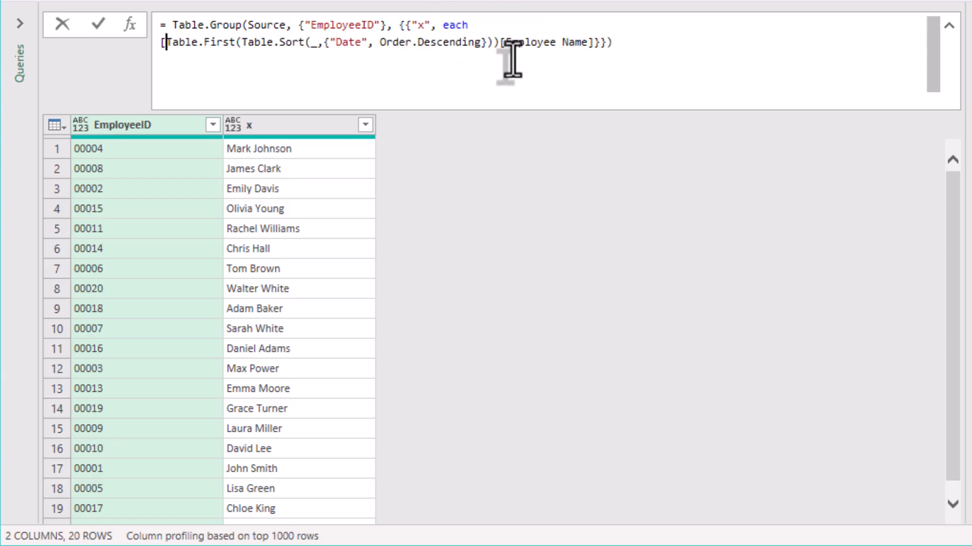
# Rewrite the formula as a record with LatestName and Total = List.Sum(_[Sales]).
pyautogui.write('LatestName =')
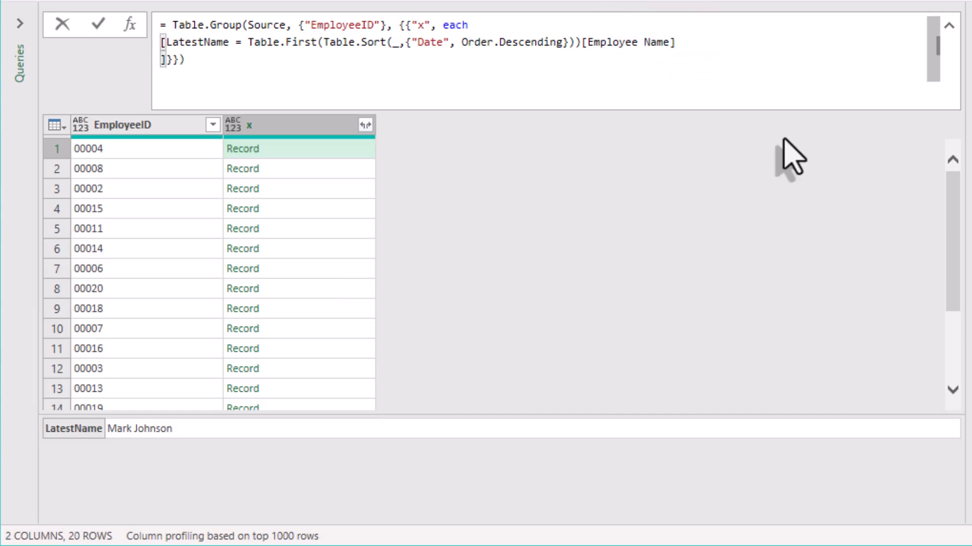
pyautogui.write(',')
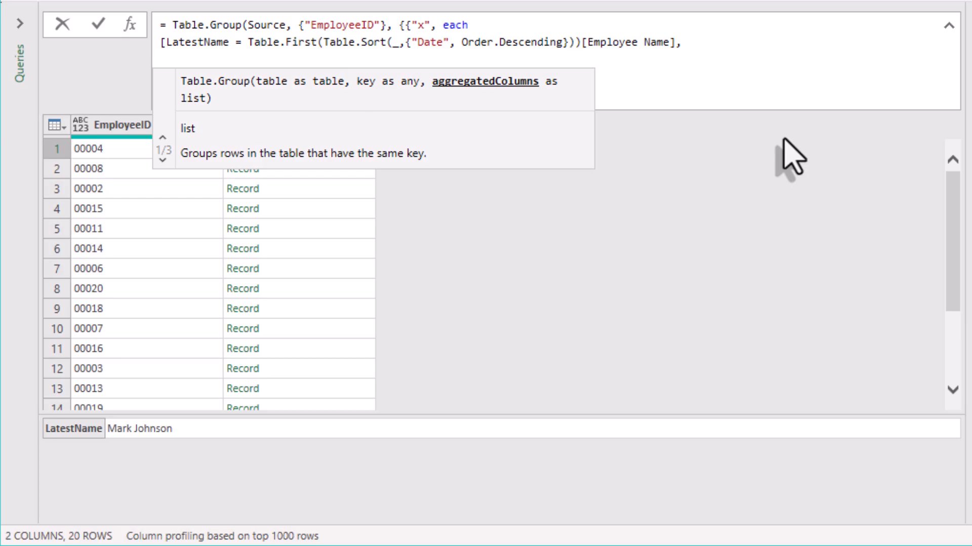
pyautogui.write('Tot')
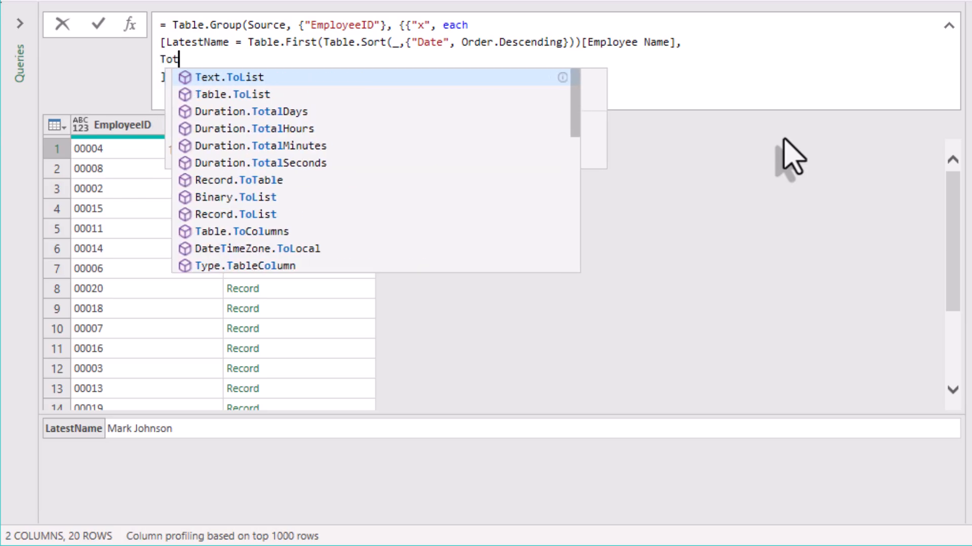
pyautogui.write('al')
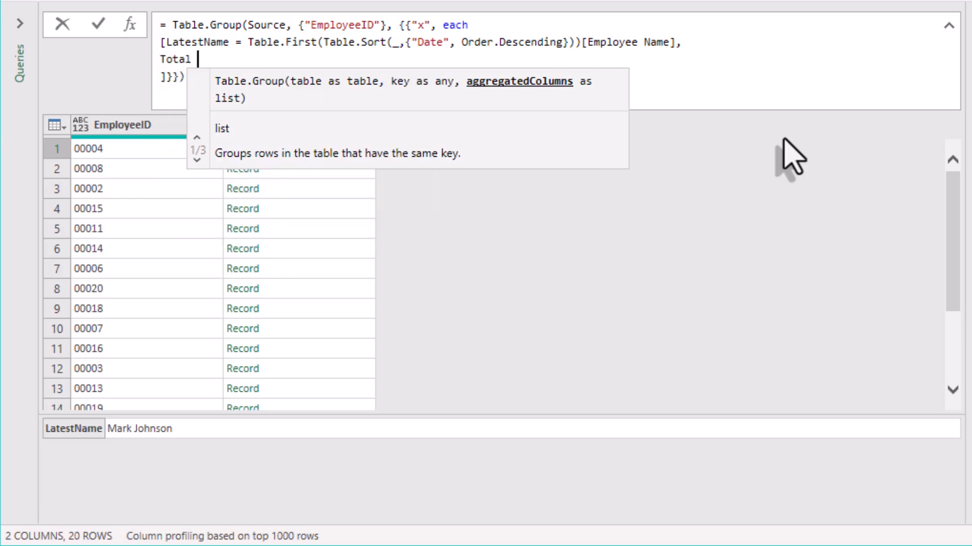
pyautogui.write('= List.Sum(')
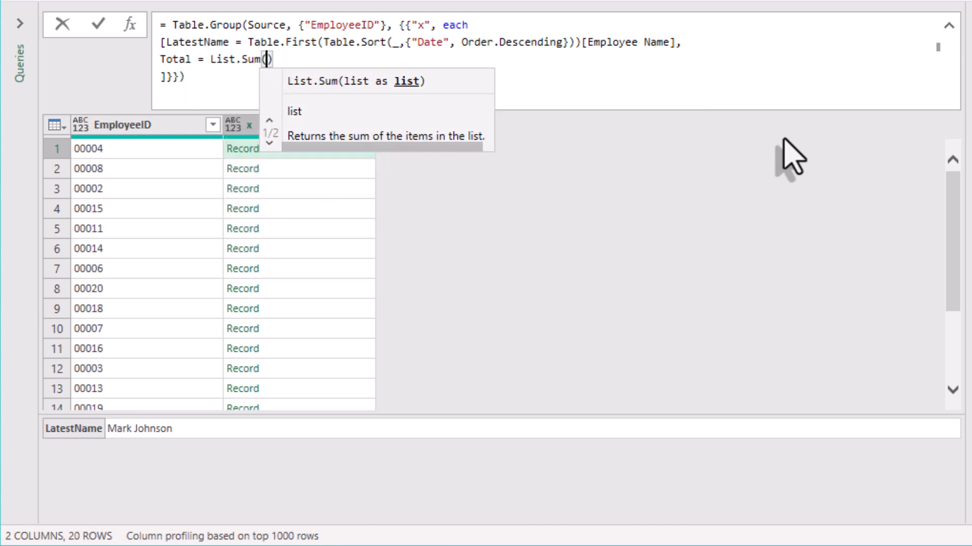
pyautogui.write('_')
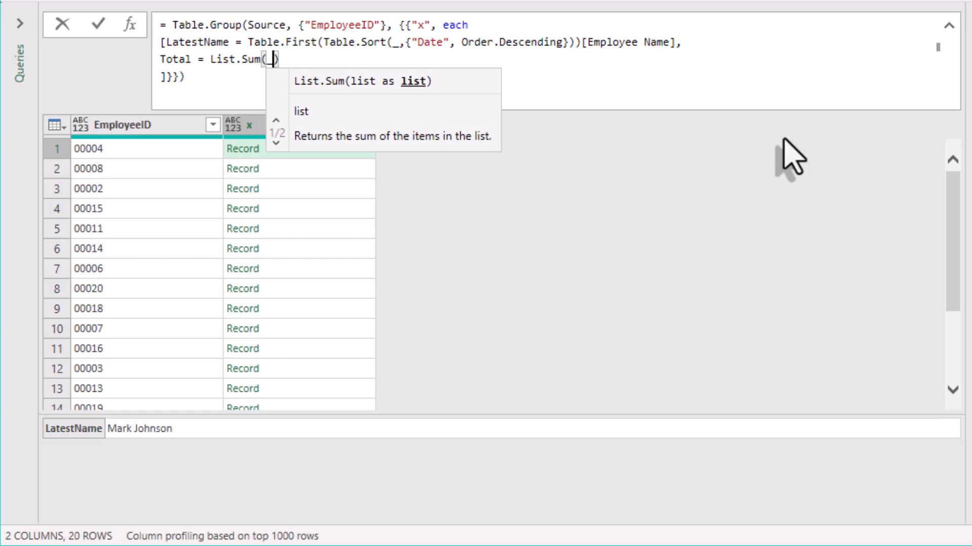
pyautogui.write('[Sales]')
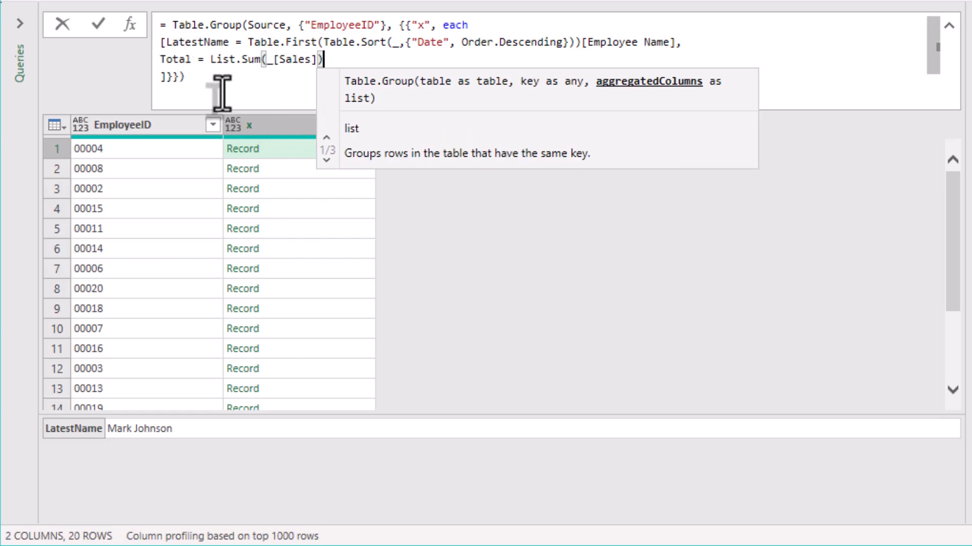
# Commit the formula and preview 00004's LatestName and Total of 2029990.946.
pyautogui.click(331, 149)
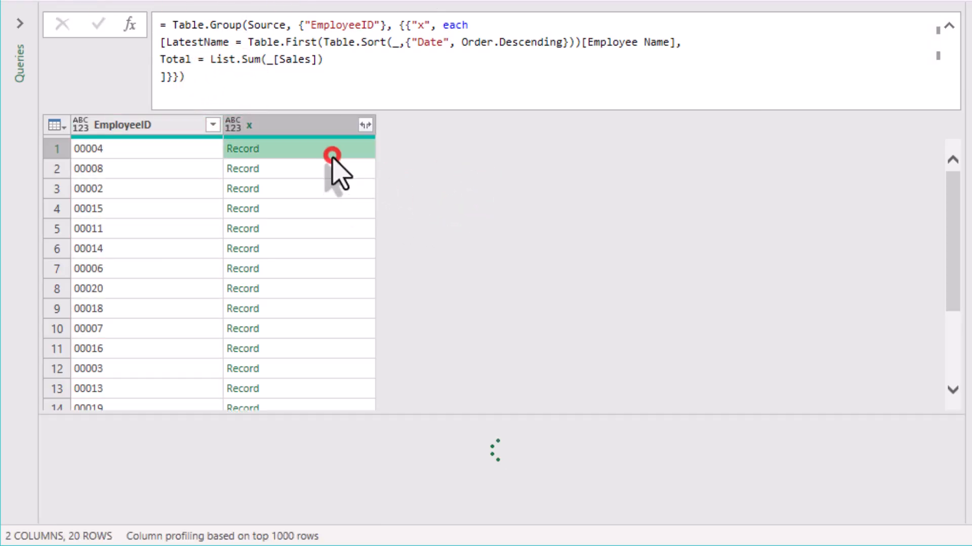
pyautogui.click(330, 154)
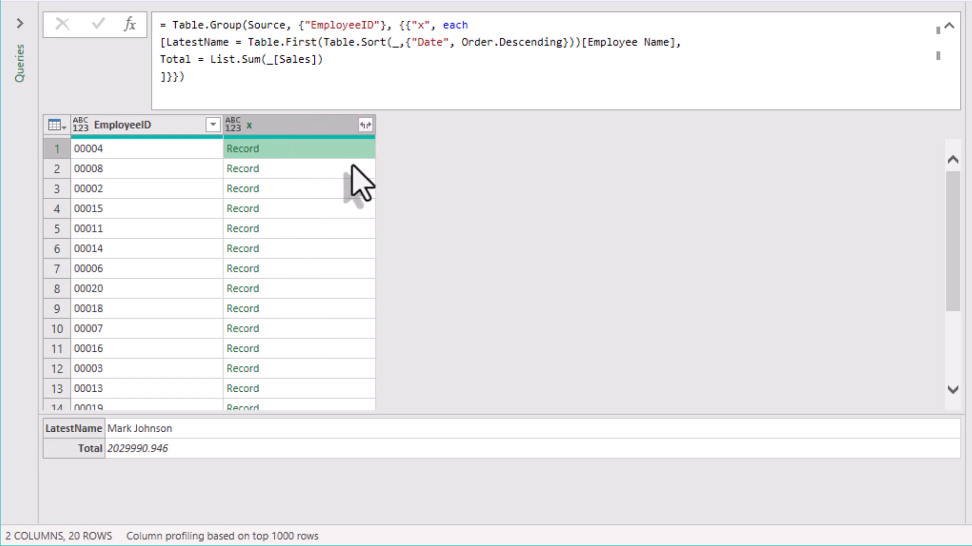
# Expand the record column into LatestName and Total without the original name prefix.
pyautogui.click(365, 124)
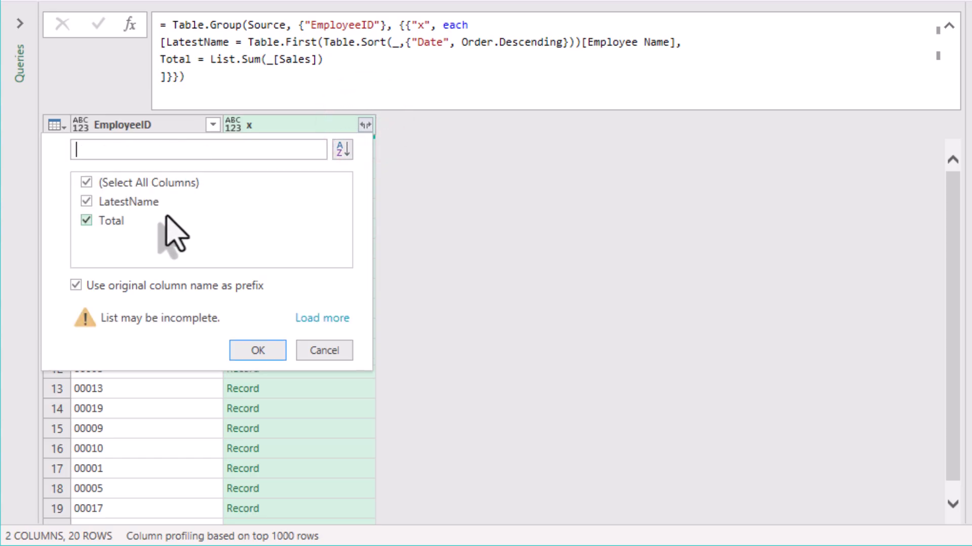
pyautogui.click(76, 285)
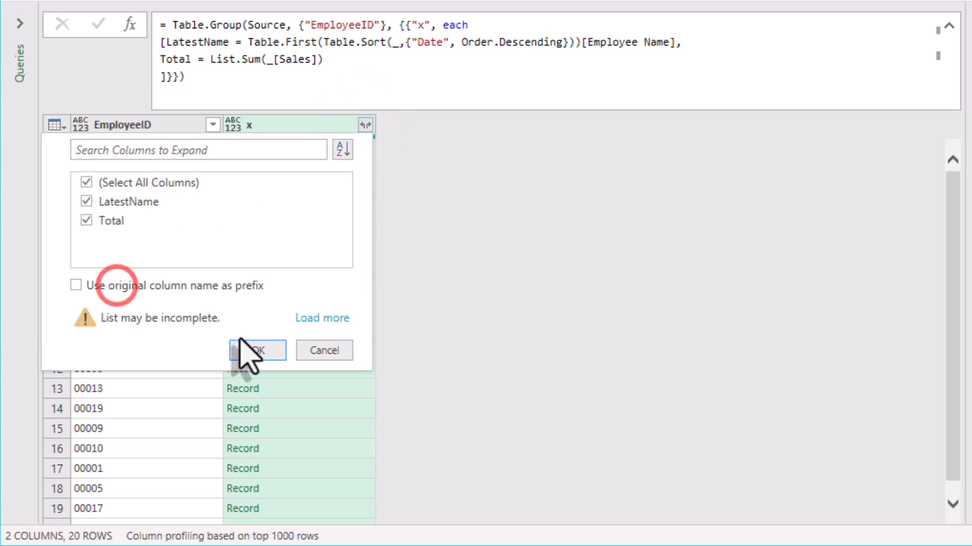
pyautogui.click(256, 350)
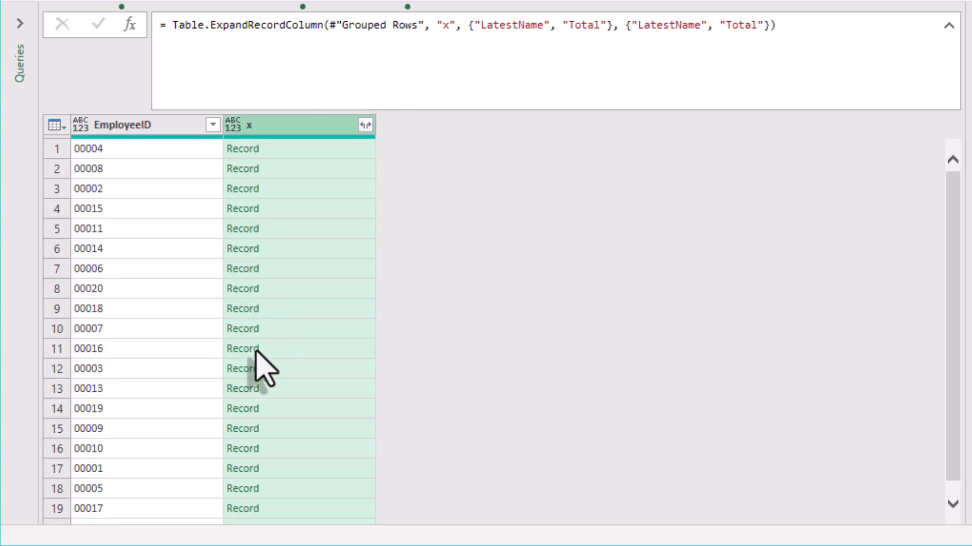
# Sort the employees by Total from highest to lowest.
pyautogui.click(365, 126)
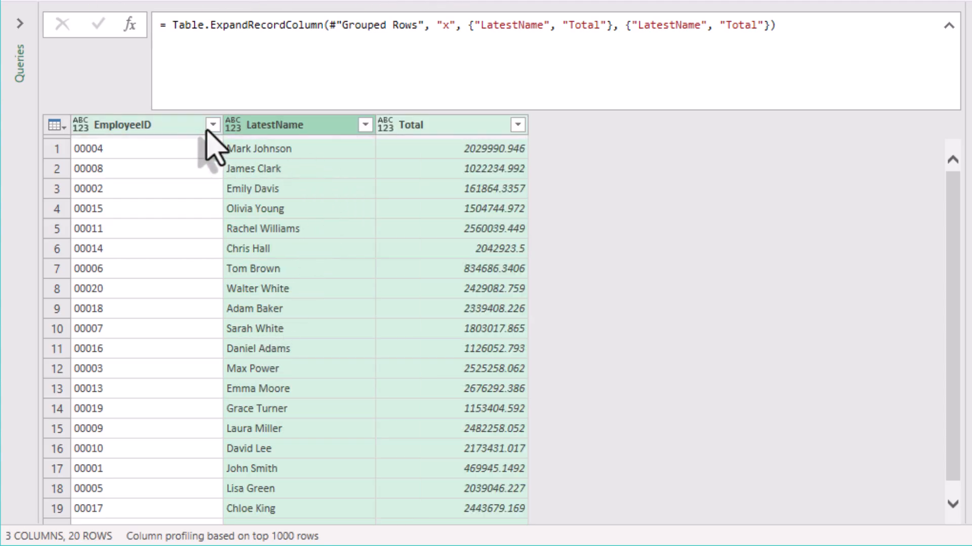
pyautogui.click(517, 125)
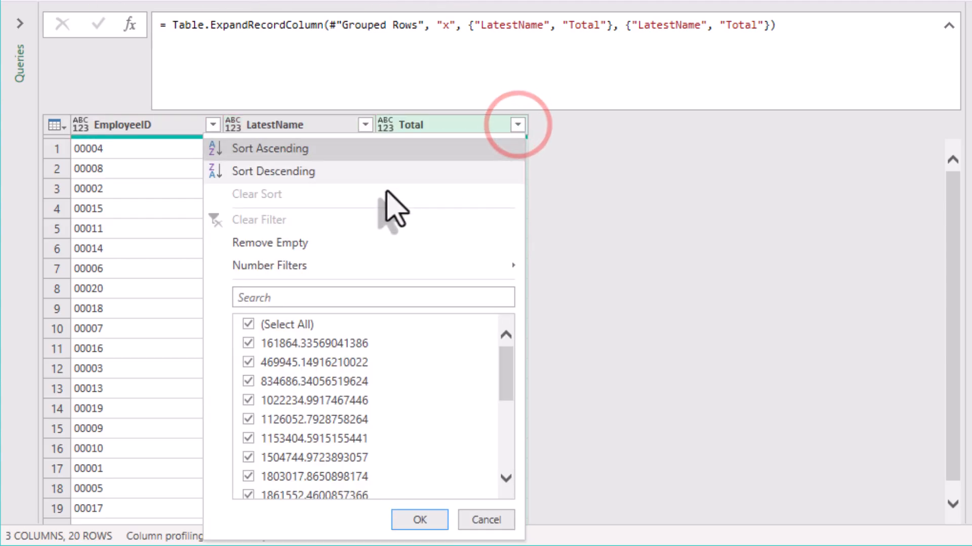
pyautogui.click(272, 172)
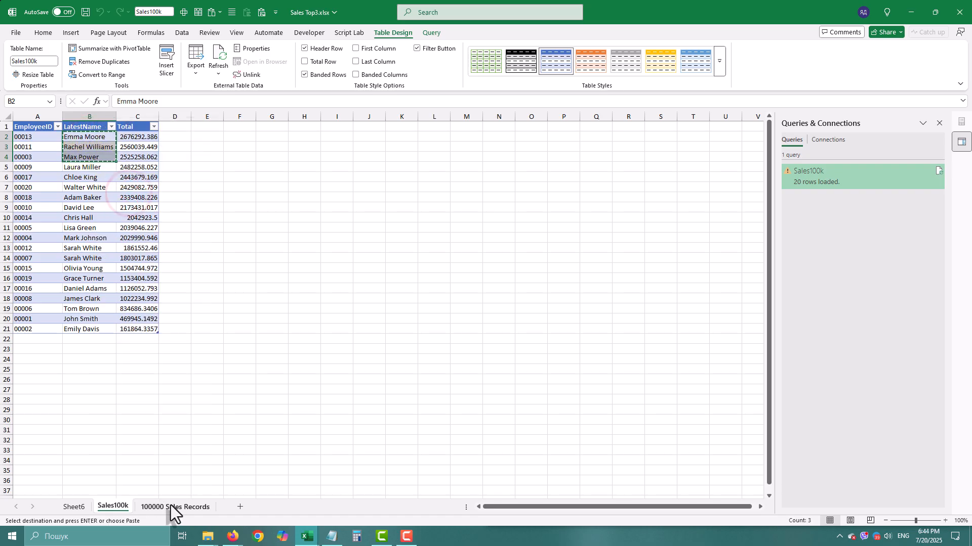
# Paste Emma Moore, Rachel Williams and Max Power into I2:I4 and check the Employee Name filter.
pyautogui.click(175, 506)
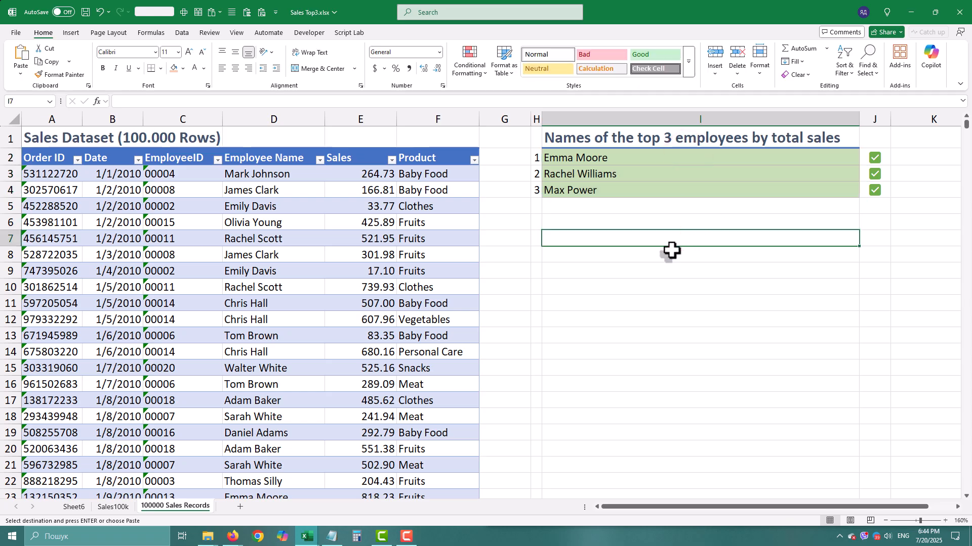
pyautogui.moveTo(523, 247)
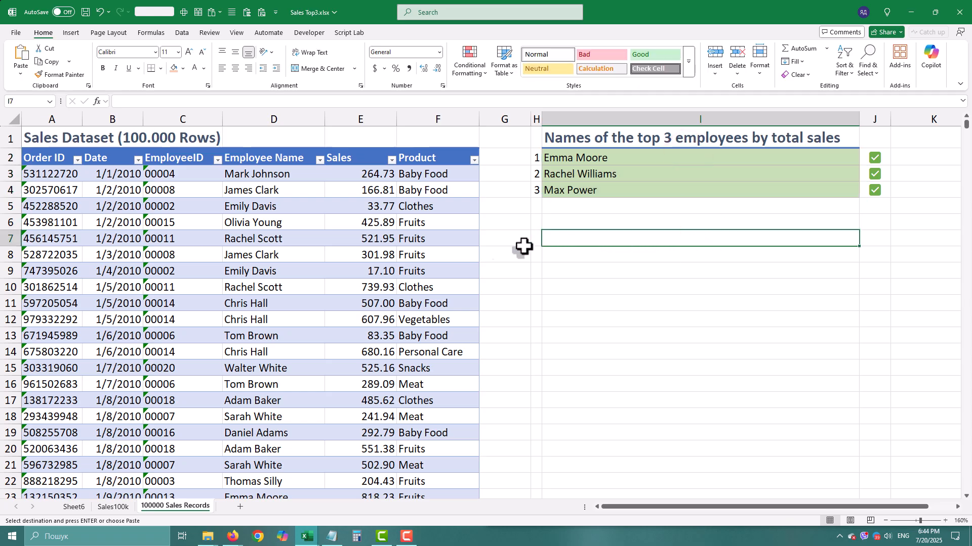
pyautogui.click(216, 159)
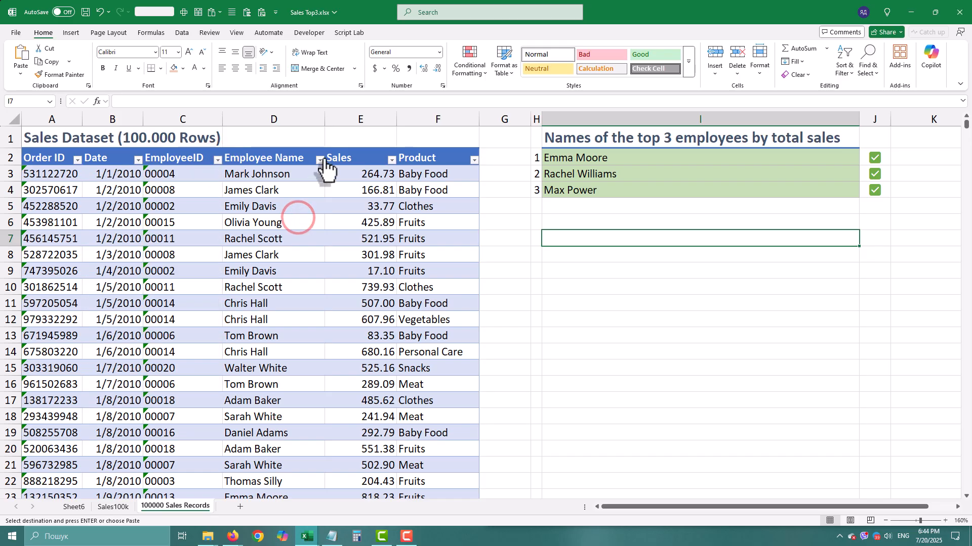
pyautogui.click(320, 159)
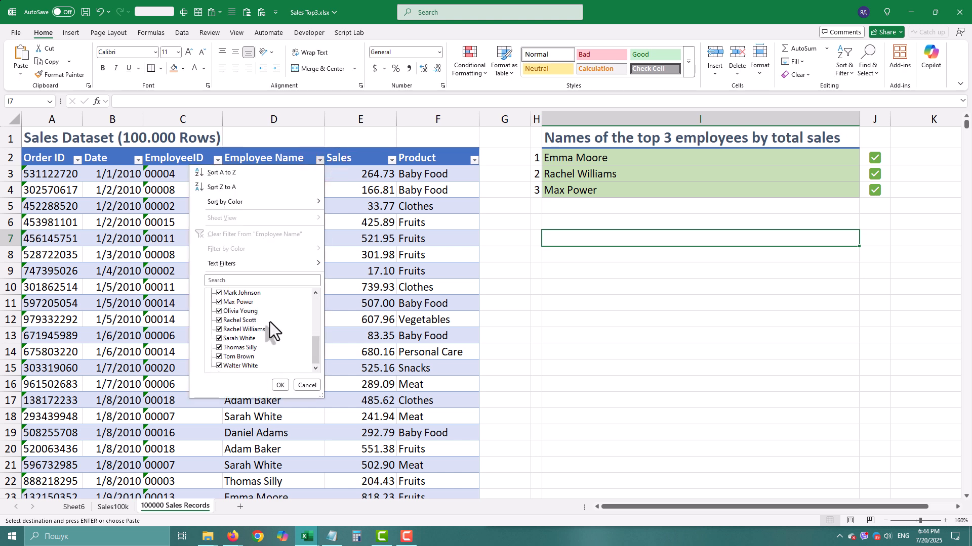
pyautogui.click(279, 385)
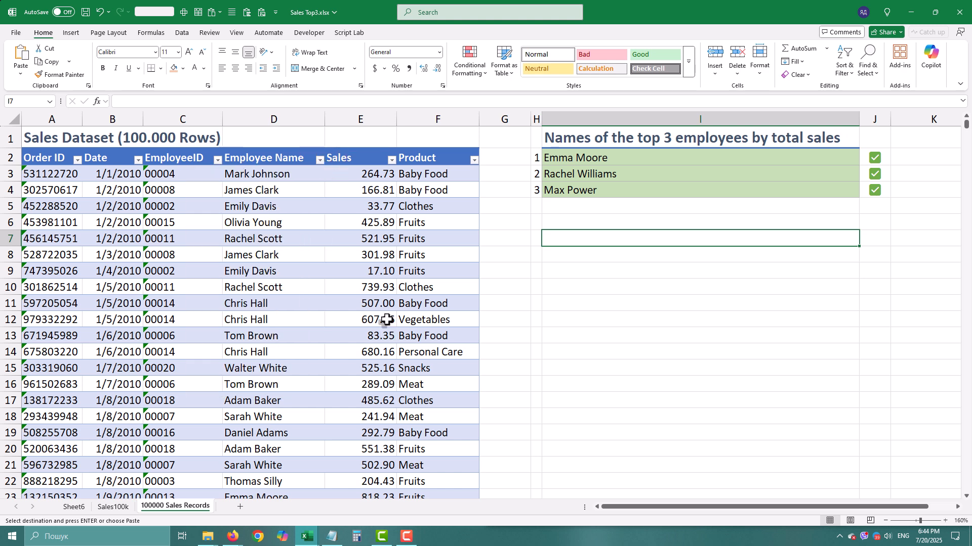